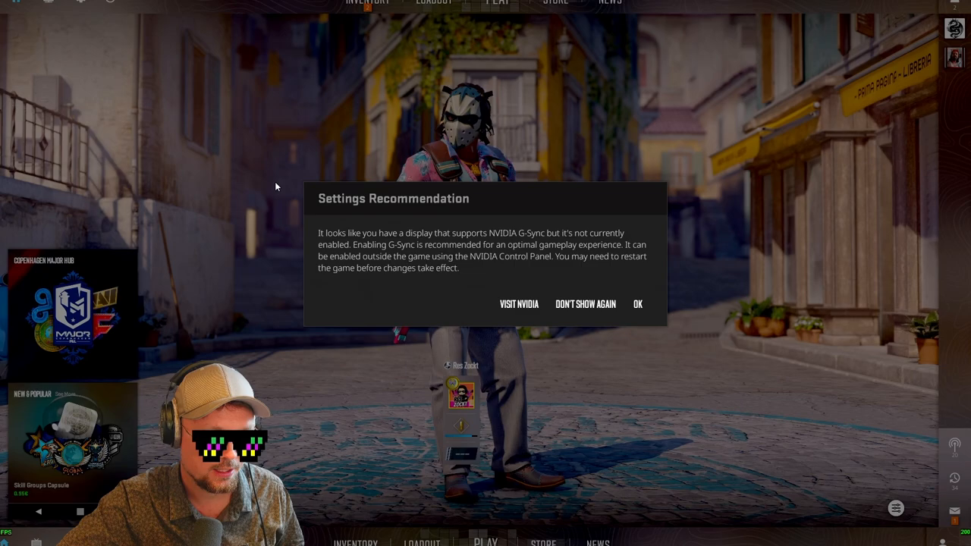
mouse_move(293, 349)
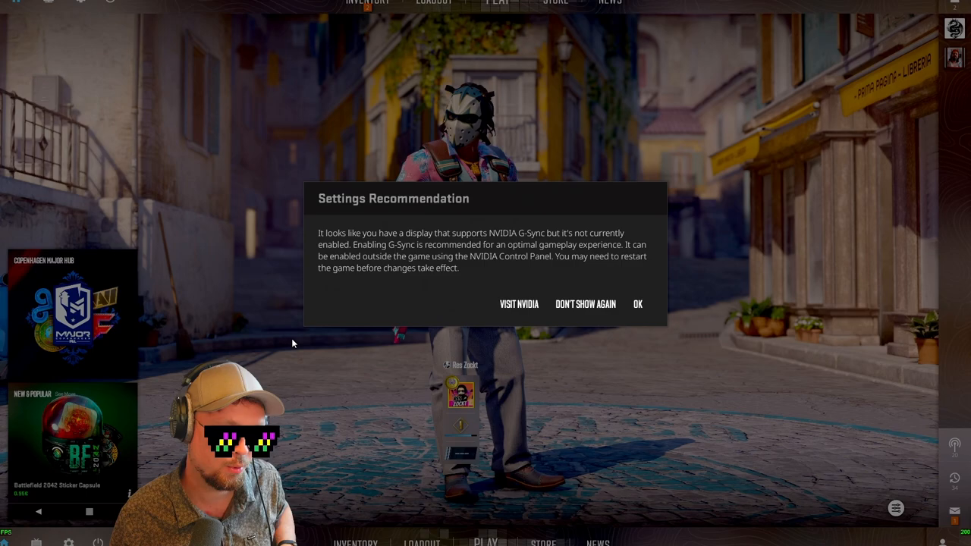
left_click(637, 304)
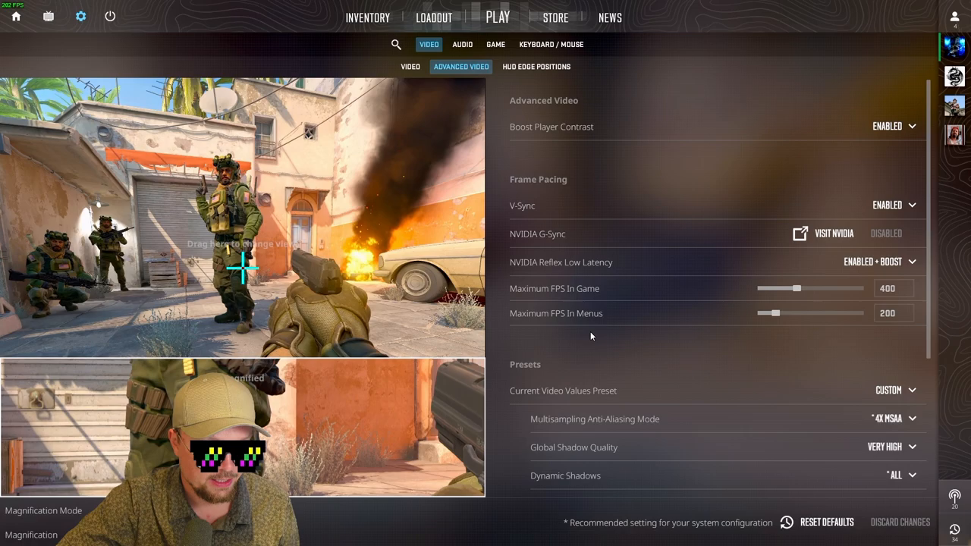
mouse_move(519, 346)
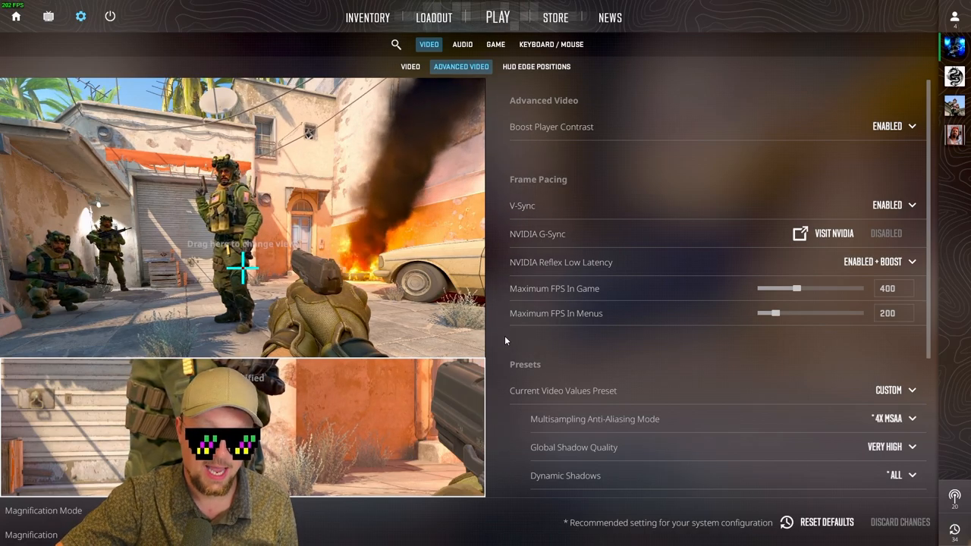
mouse_move(842, 349)
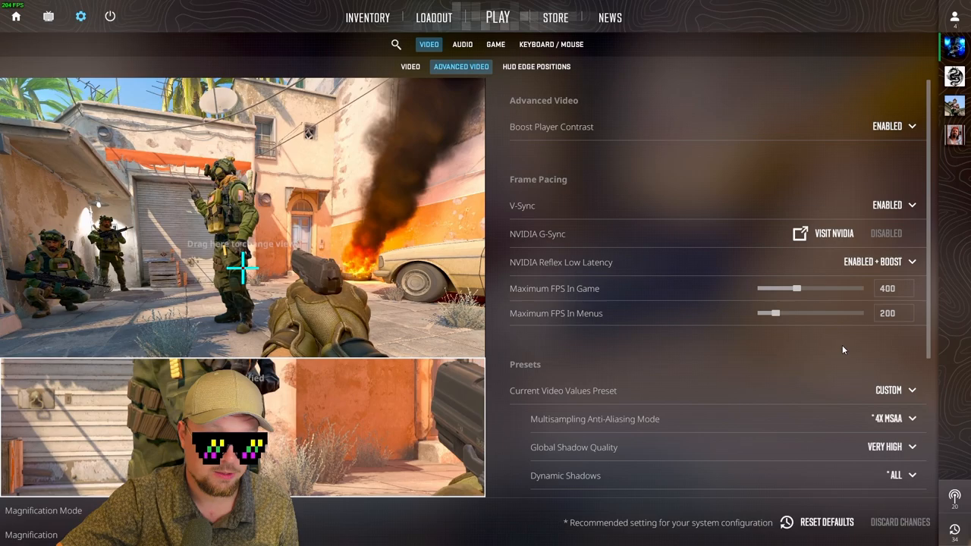
mouse_move(498, 337)
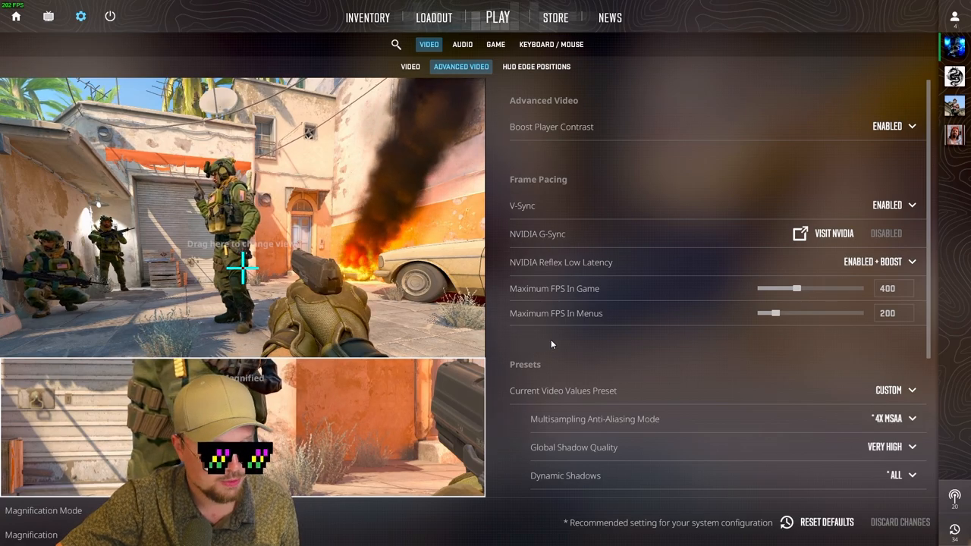
mouse_move(595, 352)
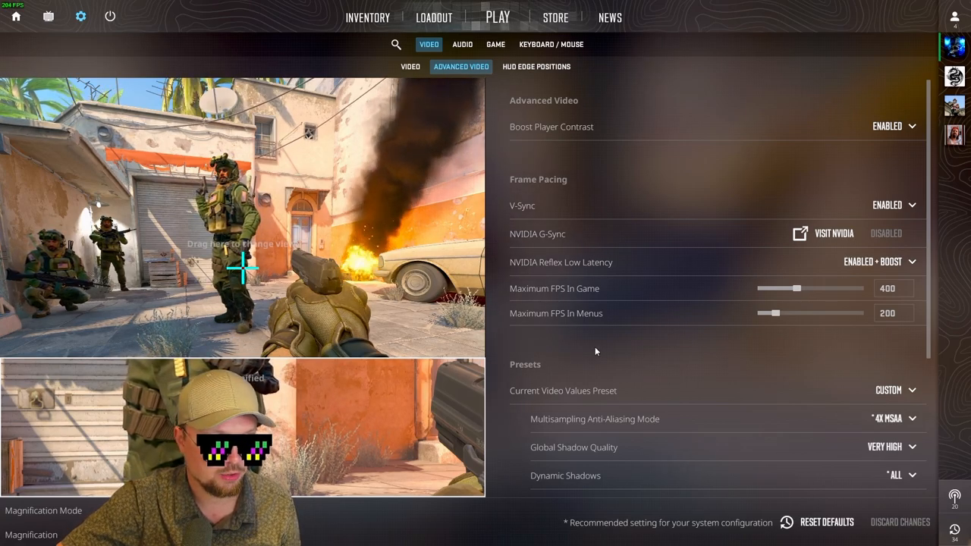
mouse_move(506, 334)
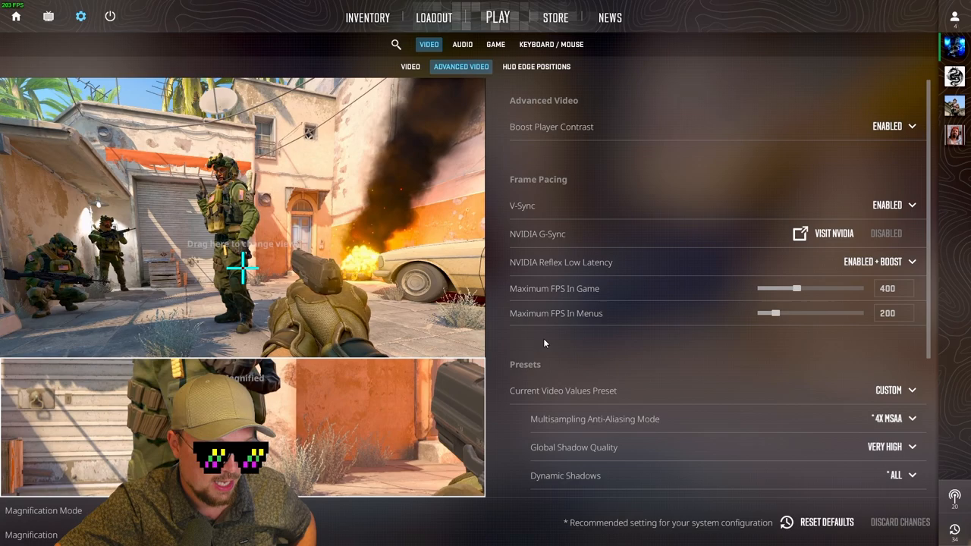
mouse_move(552, 343)
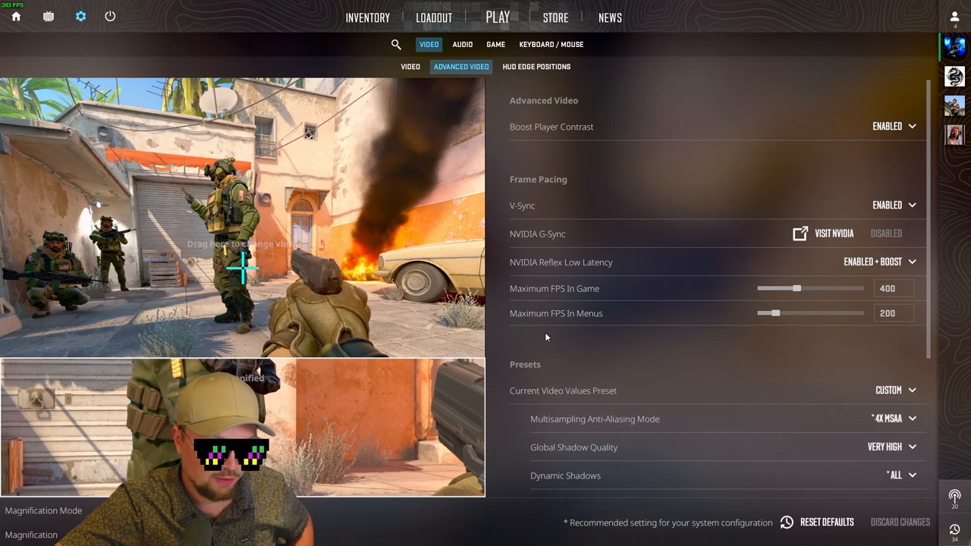
mouse_move(507, 343)
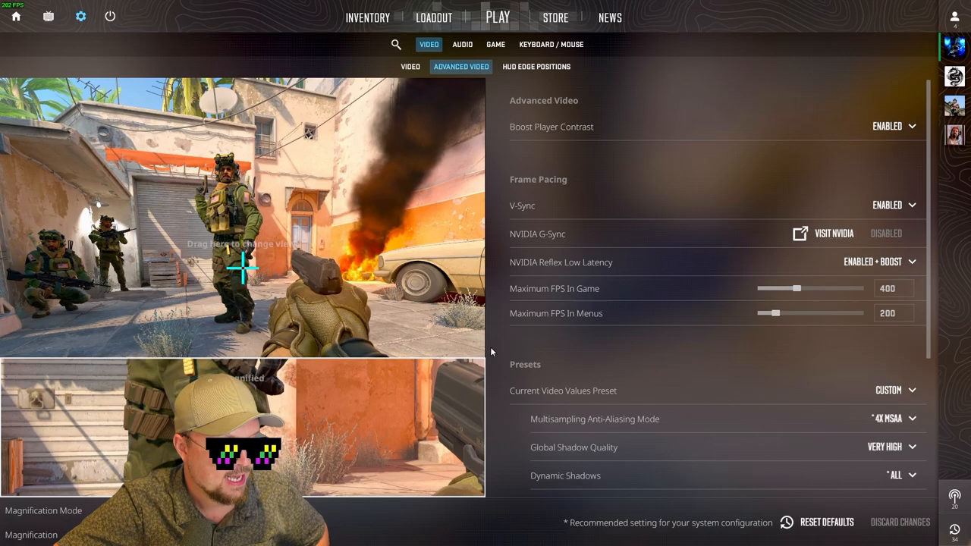
mouse_move(501, 343)
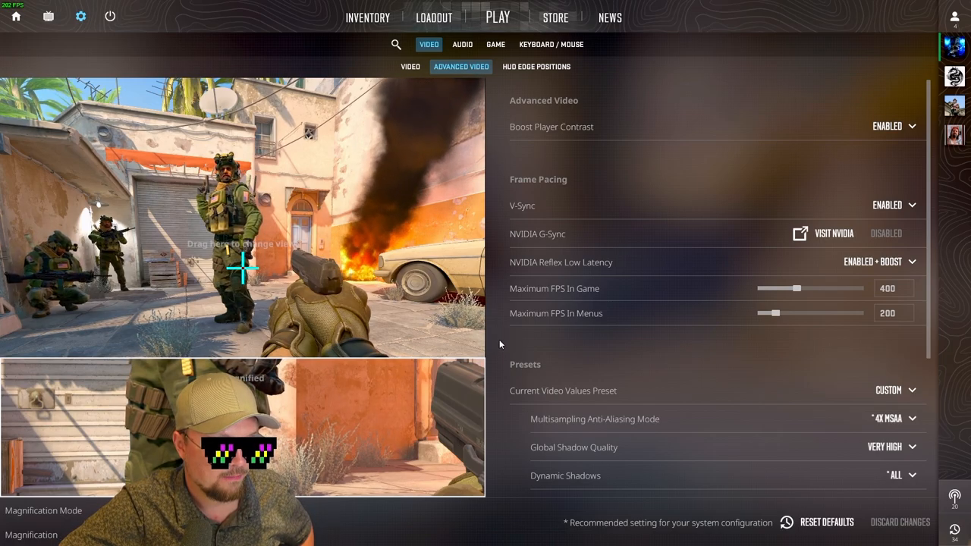